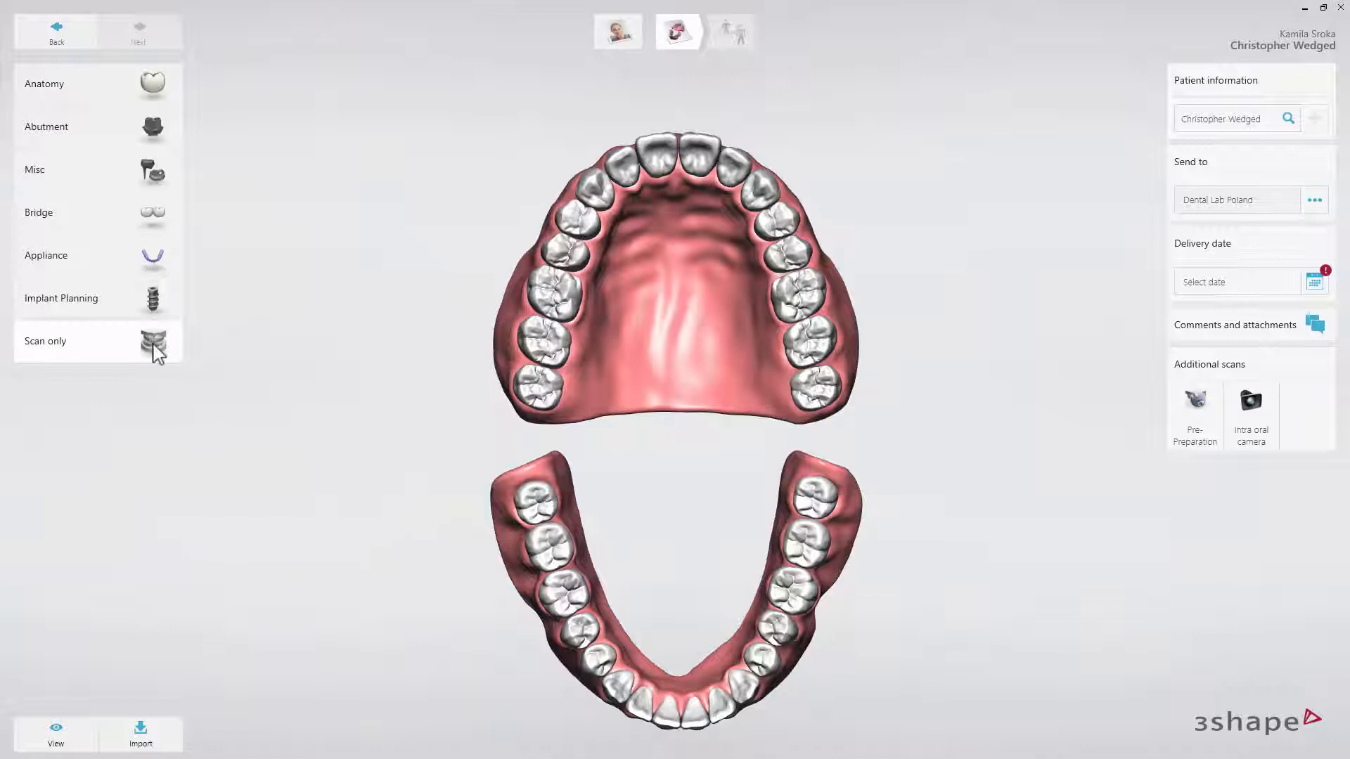
Step: Start a Scan only case and untick 'Always show help' in the scanning tips
click(68, 340)
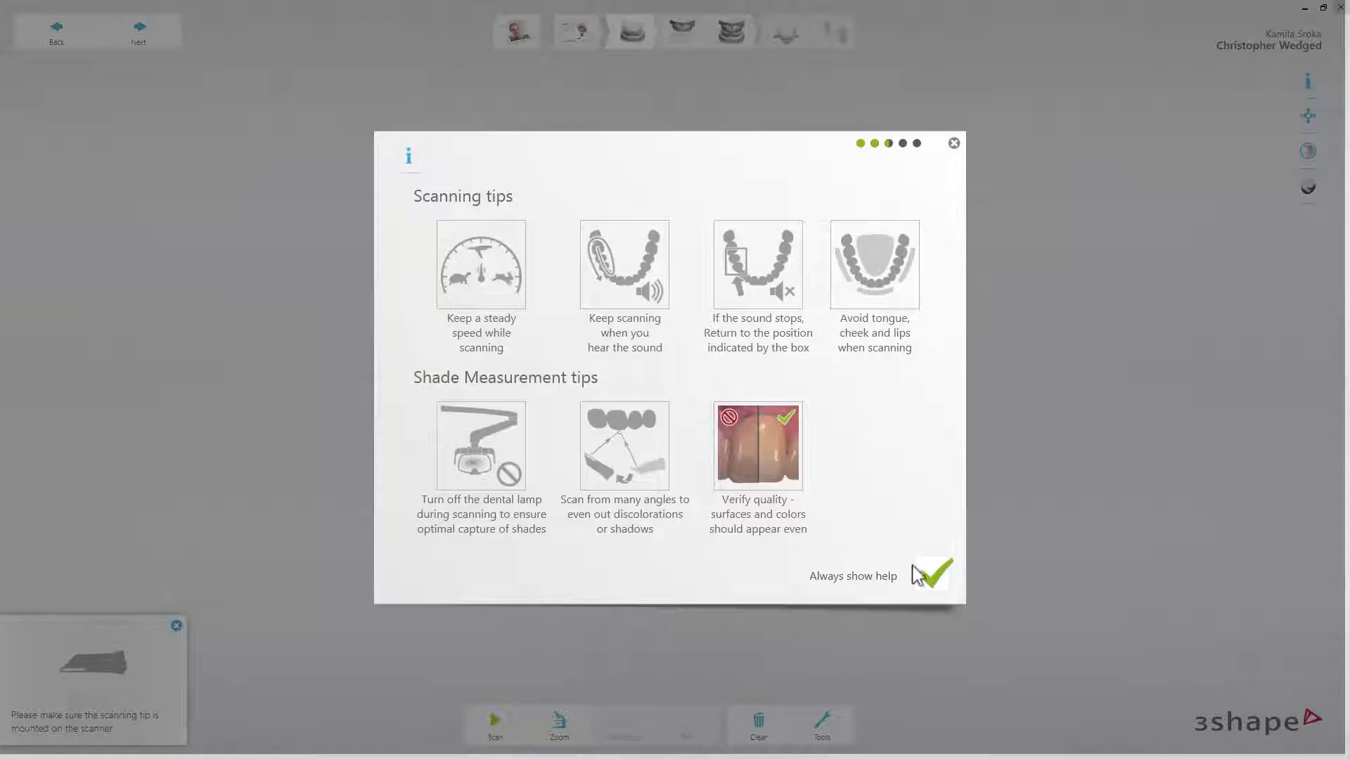
click(931, 575)
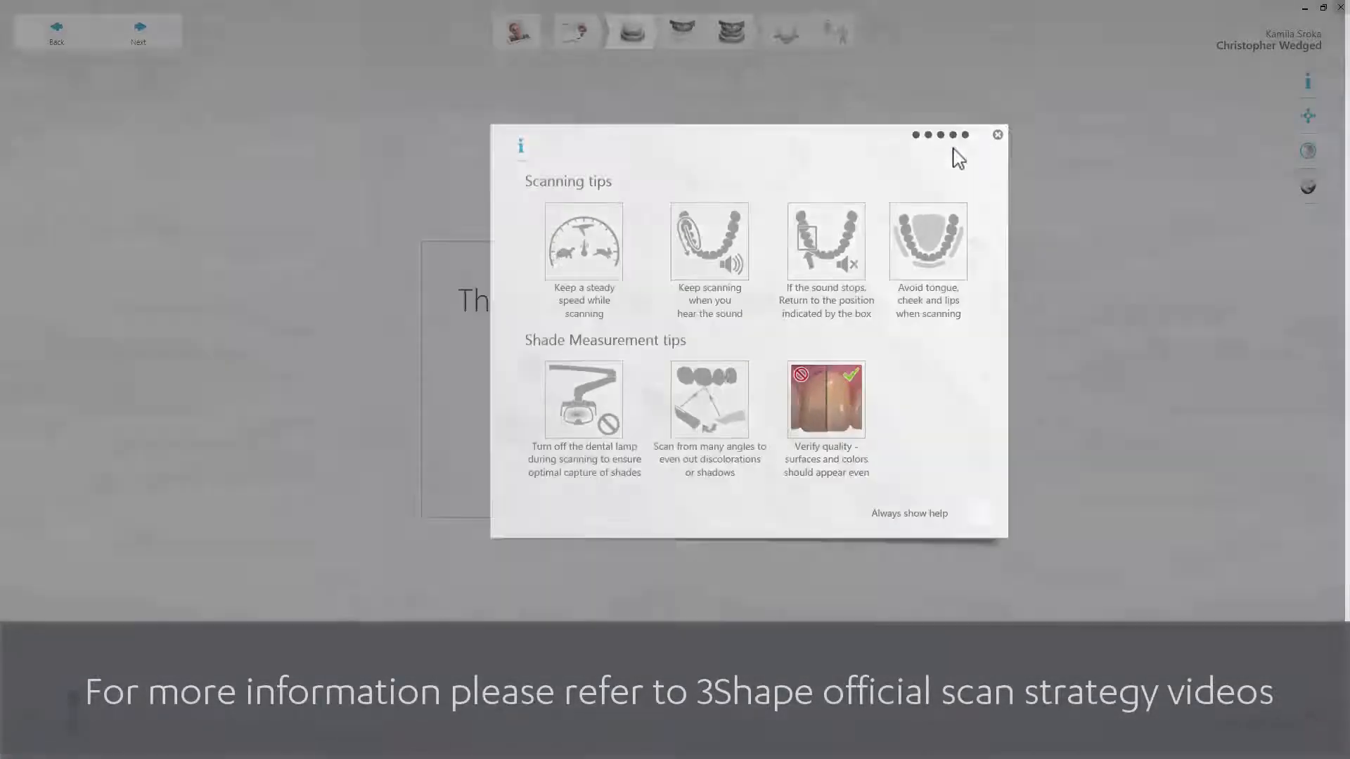
Step: Dismiss the scanning tips and scan the arch into an 800-image colour model
click(997, 135)
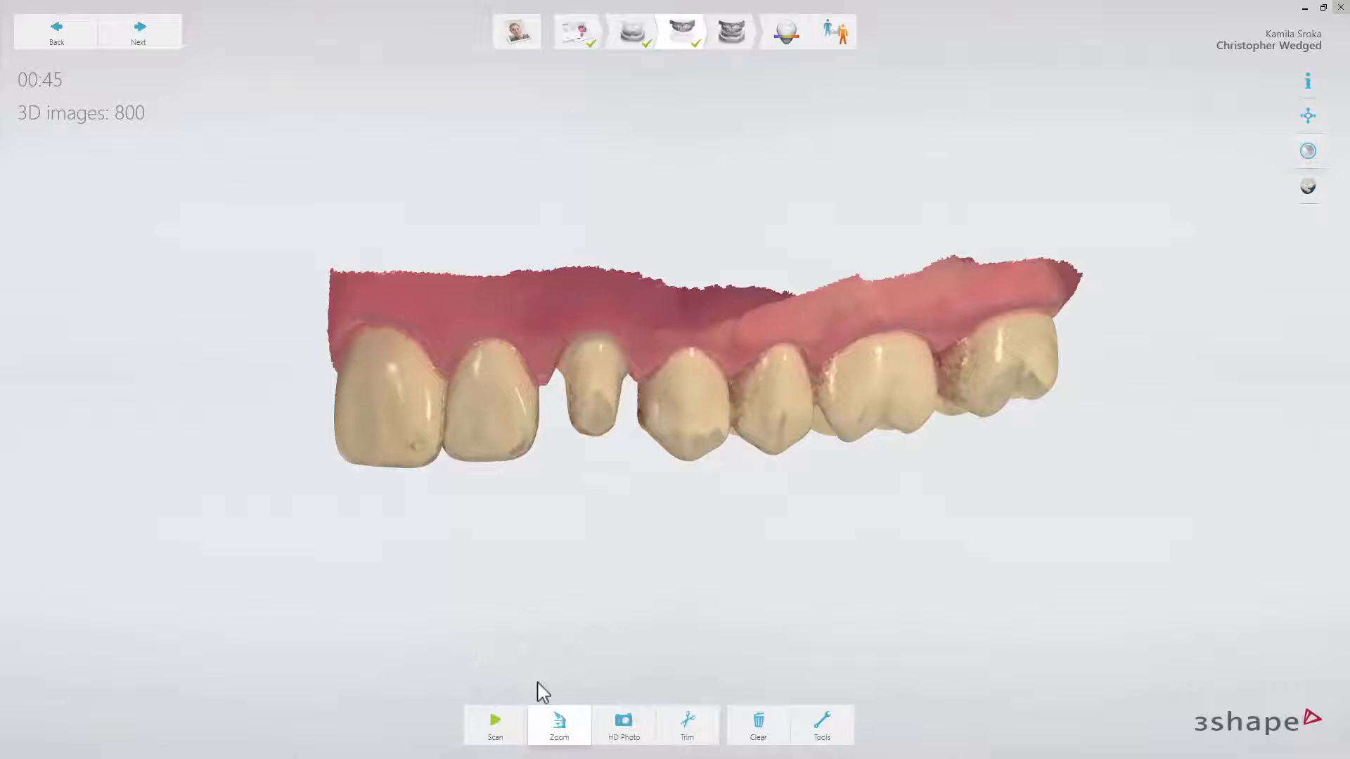
click(494, 723)
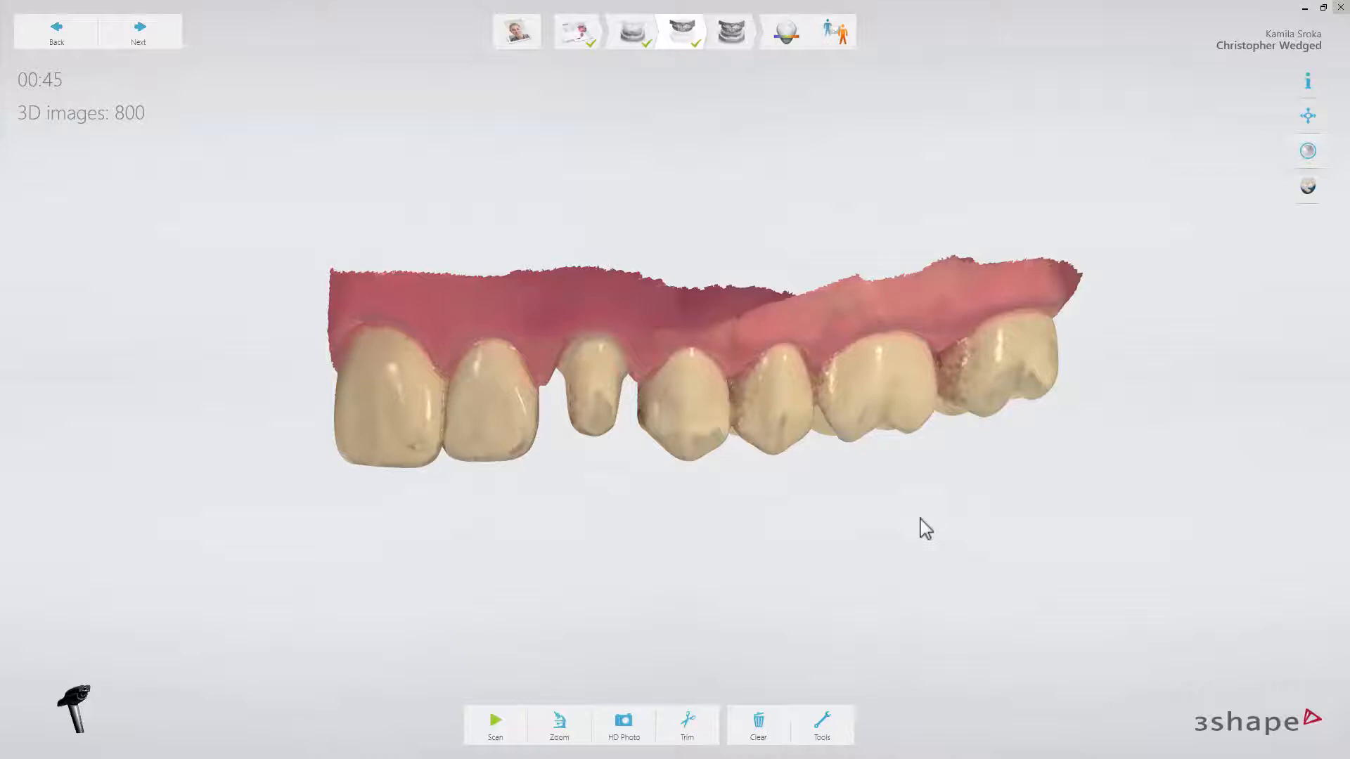
mouse_move(924, 559)
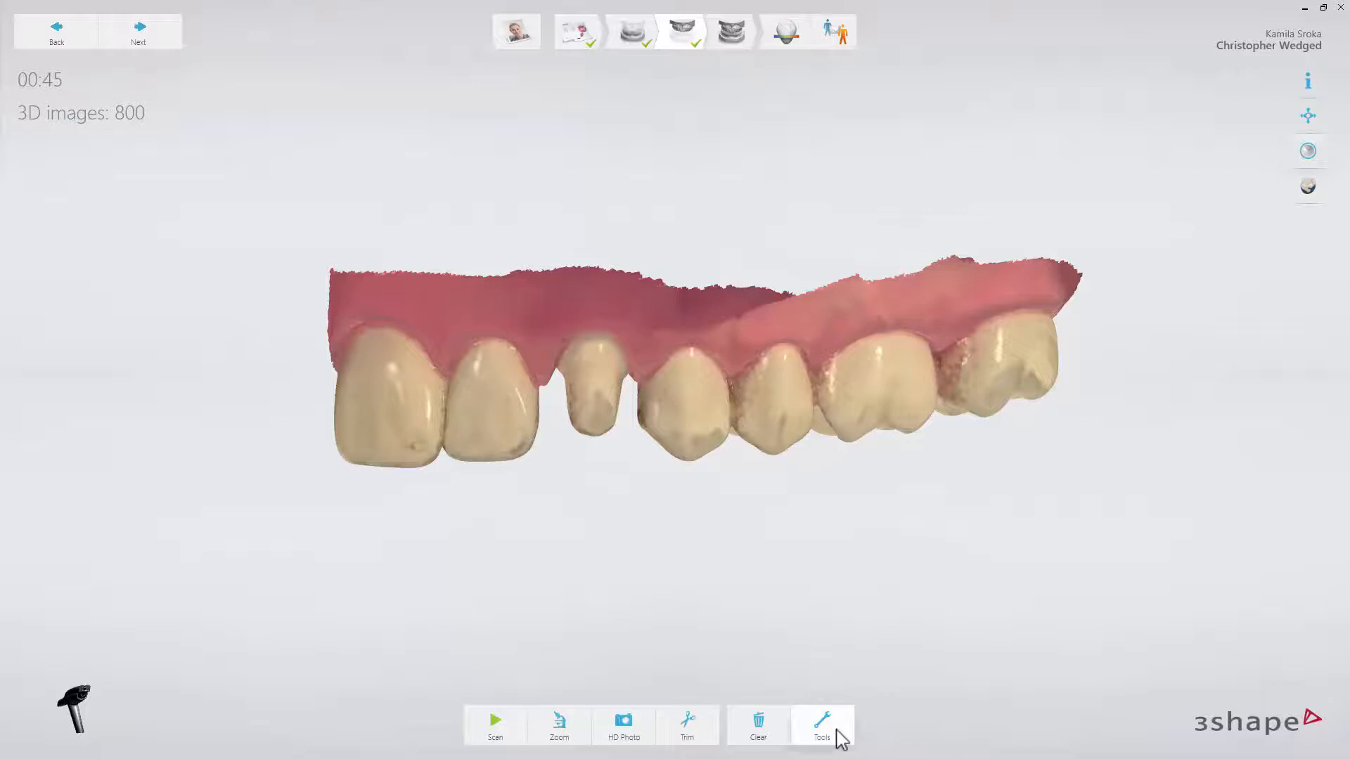
click(820, 723)
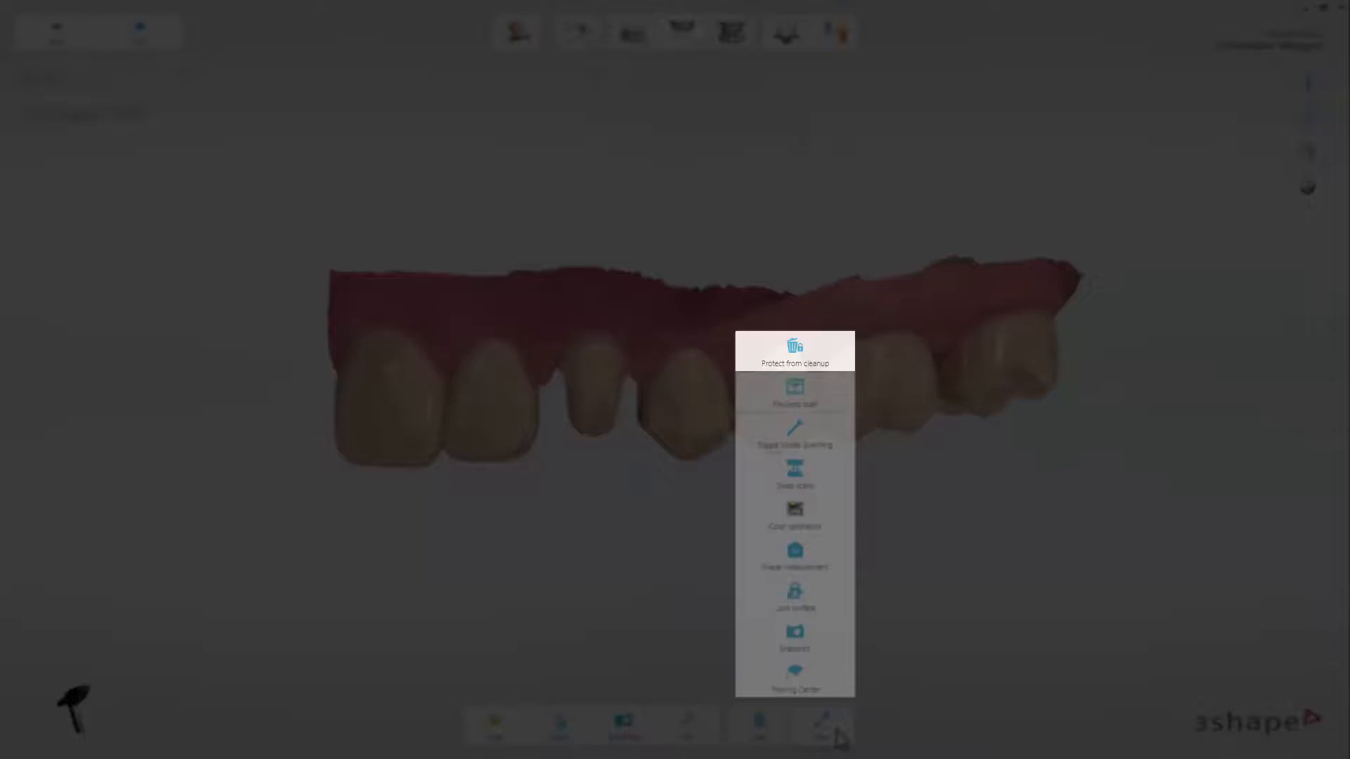
mouse_move(793, 390)
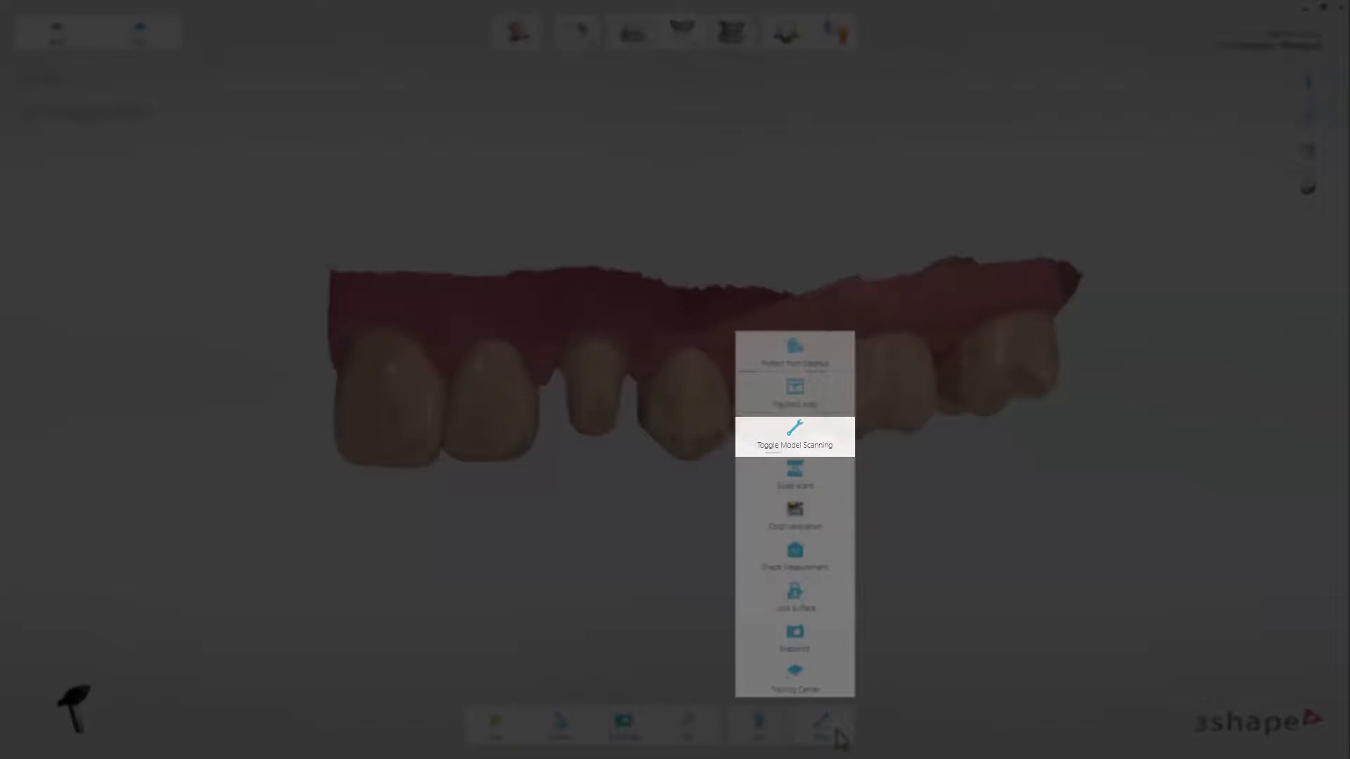
mouse_move(793, 472)
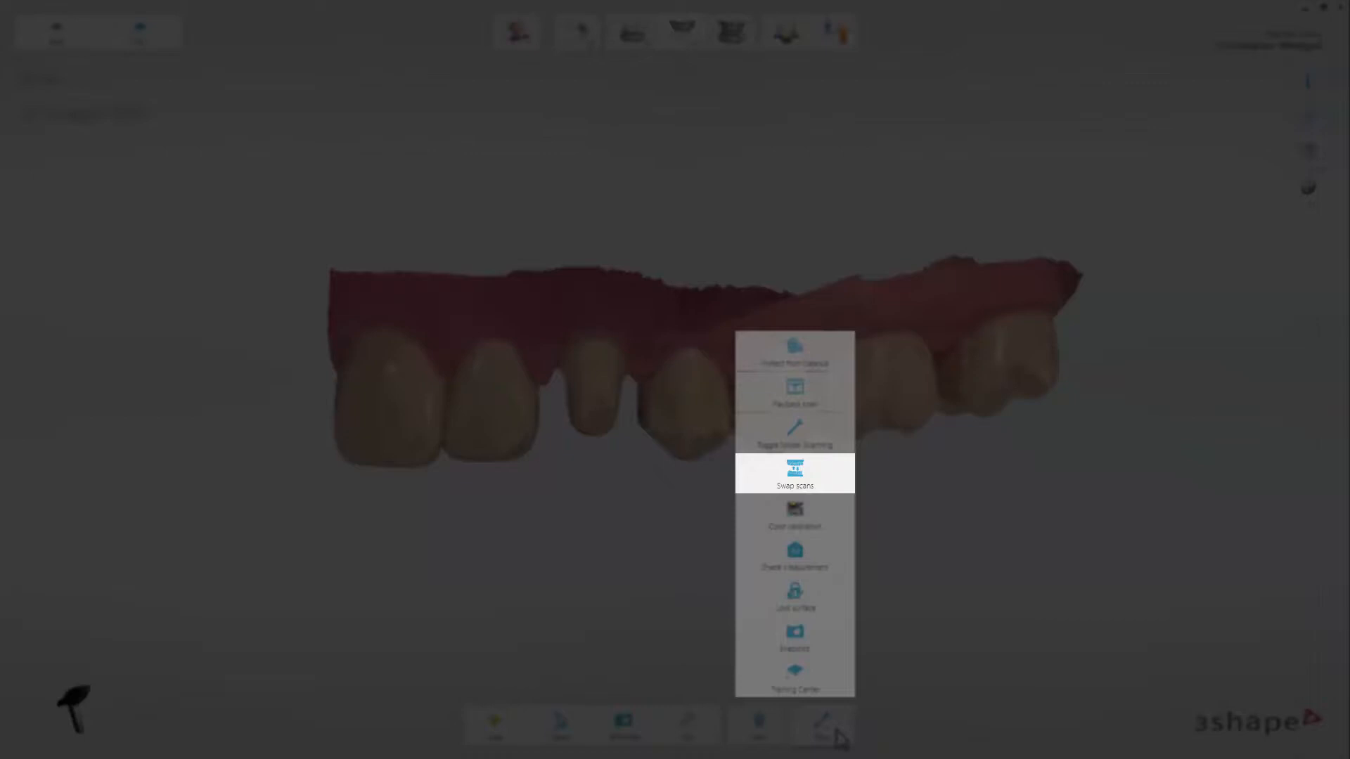
mouse_move(793, 516)
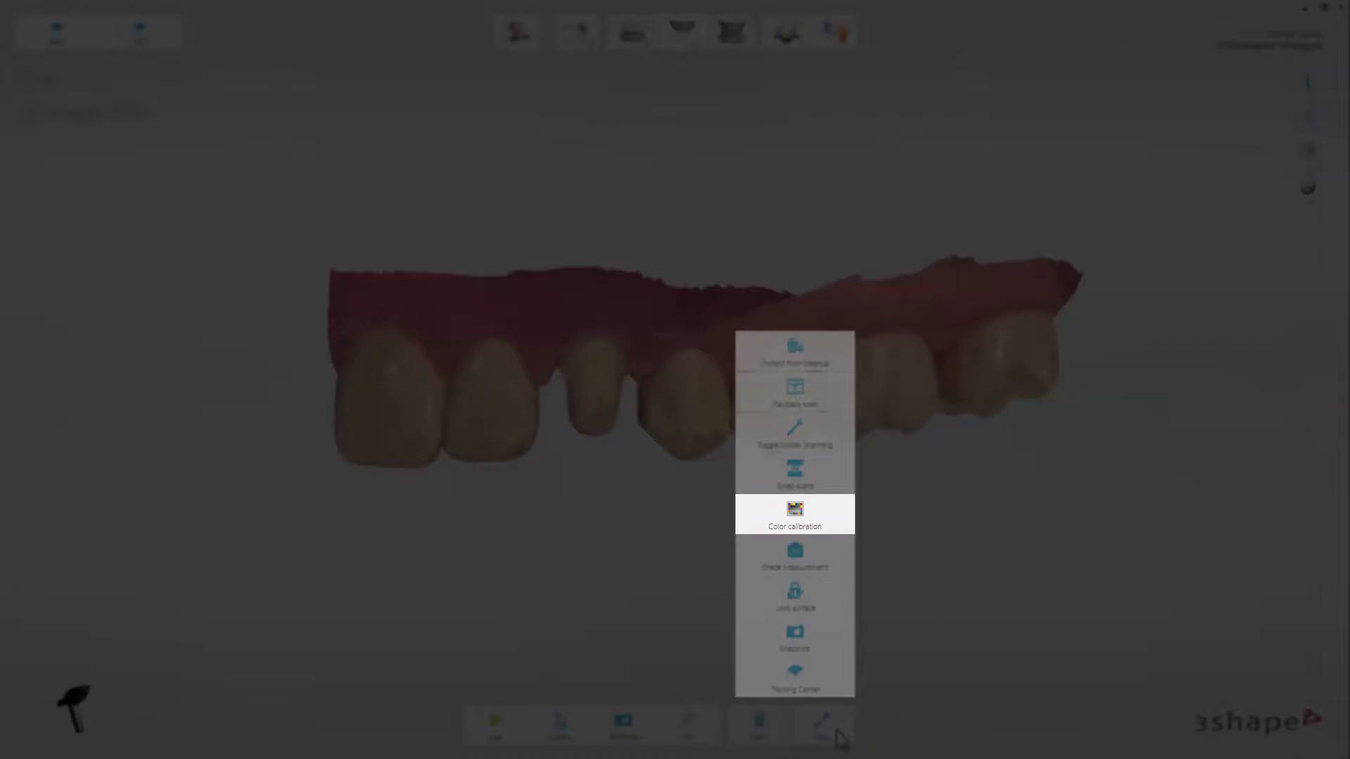
mouse_move(793, 554)
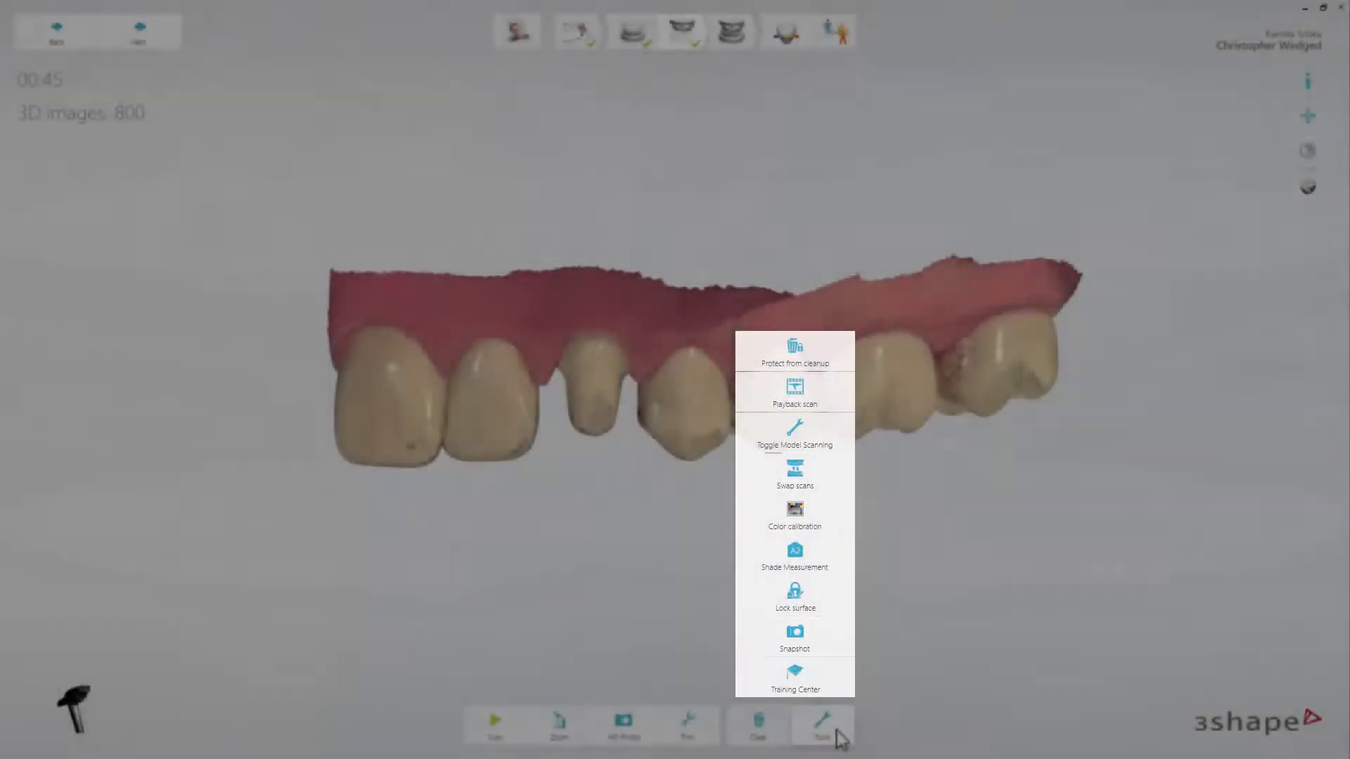
click(820, 723)
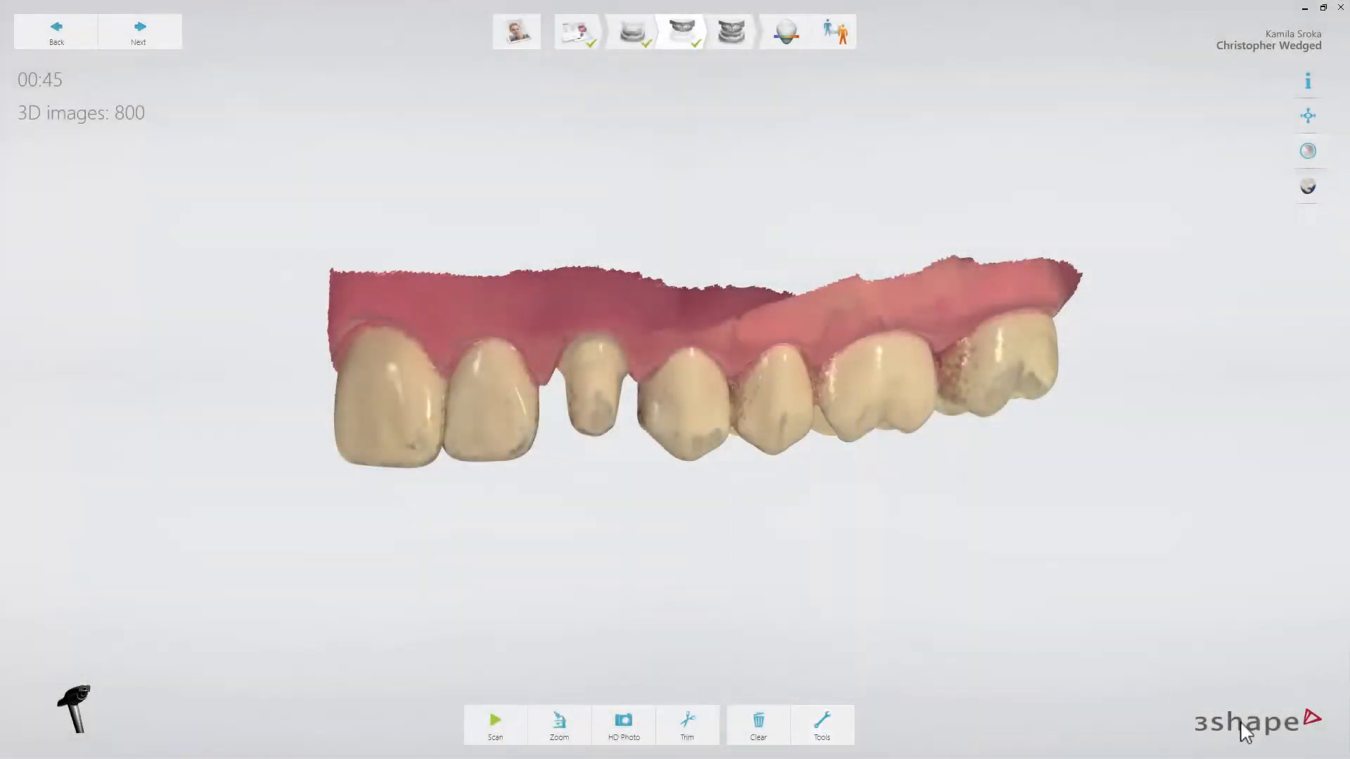
Step: View the About dialog via the 3shape logo, close it, and select HD Photo capture
click(1307, 80)
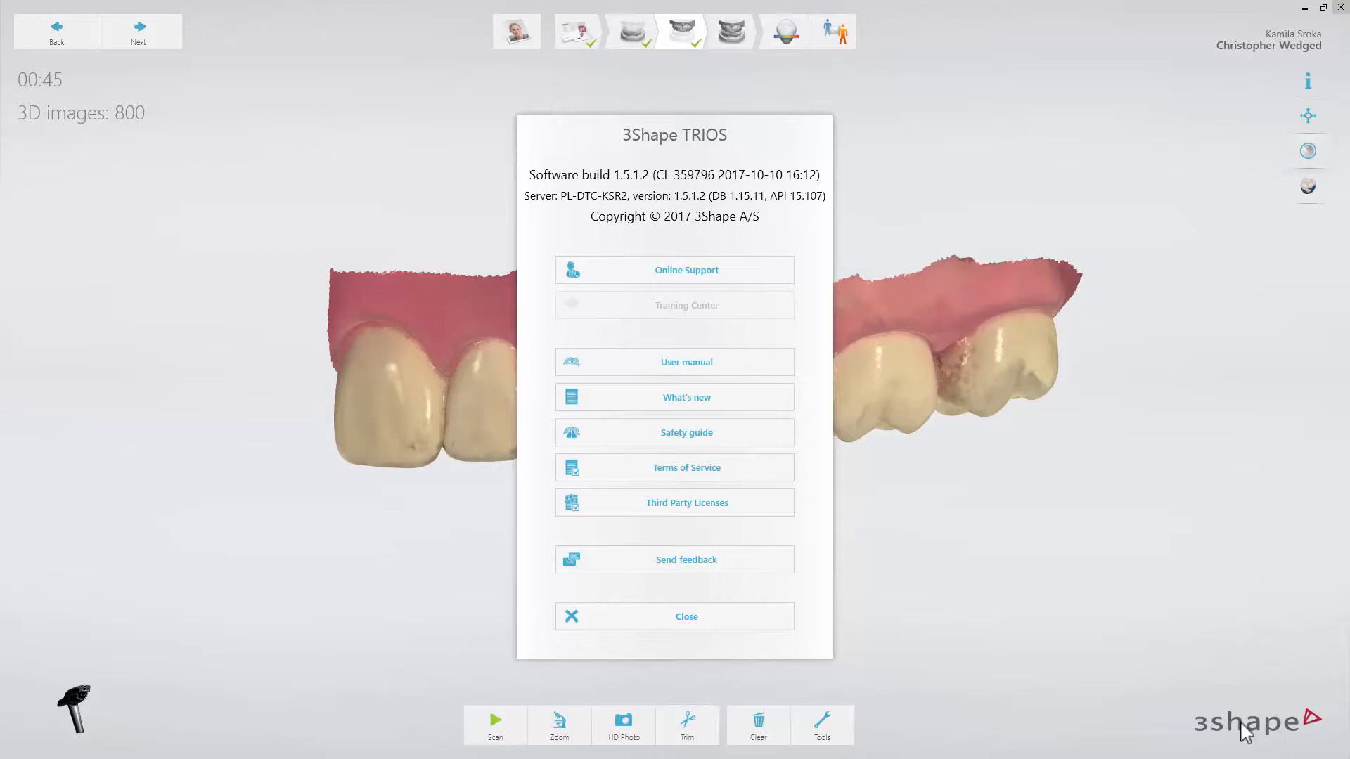
click(673, 616)
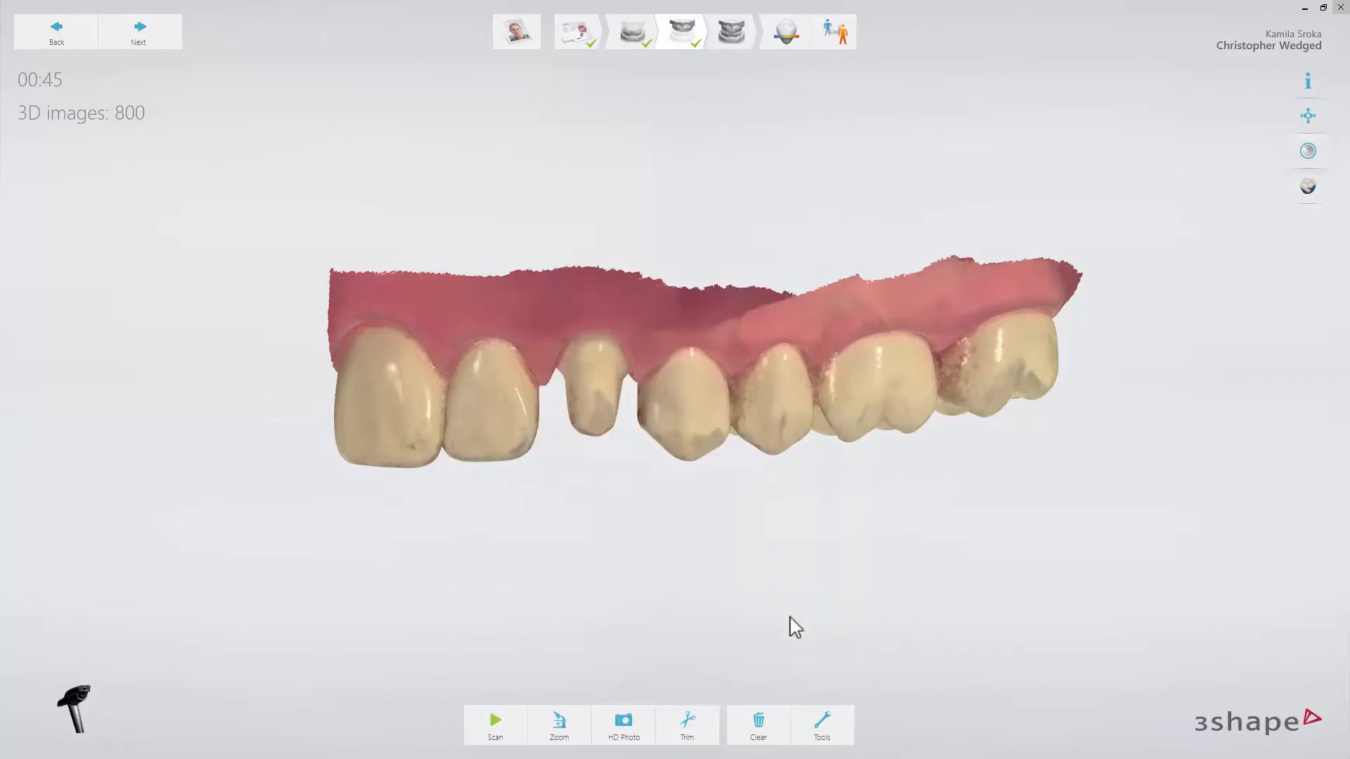
click(623, 723)
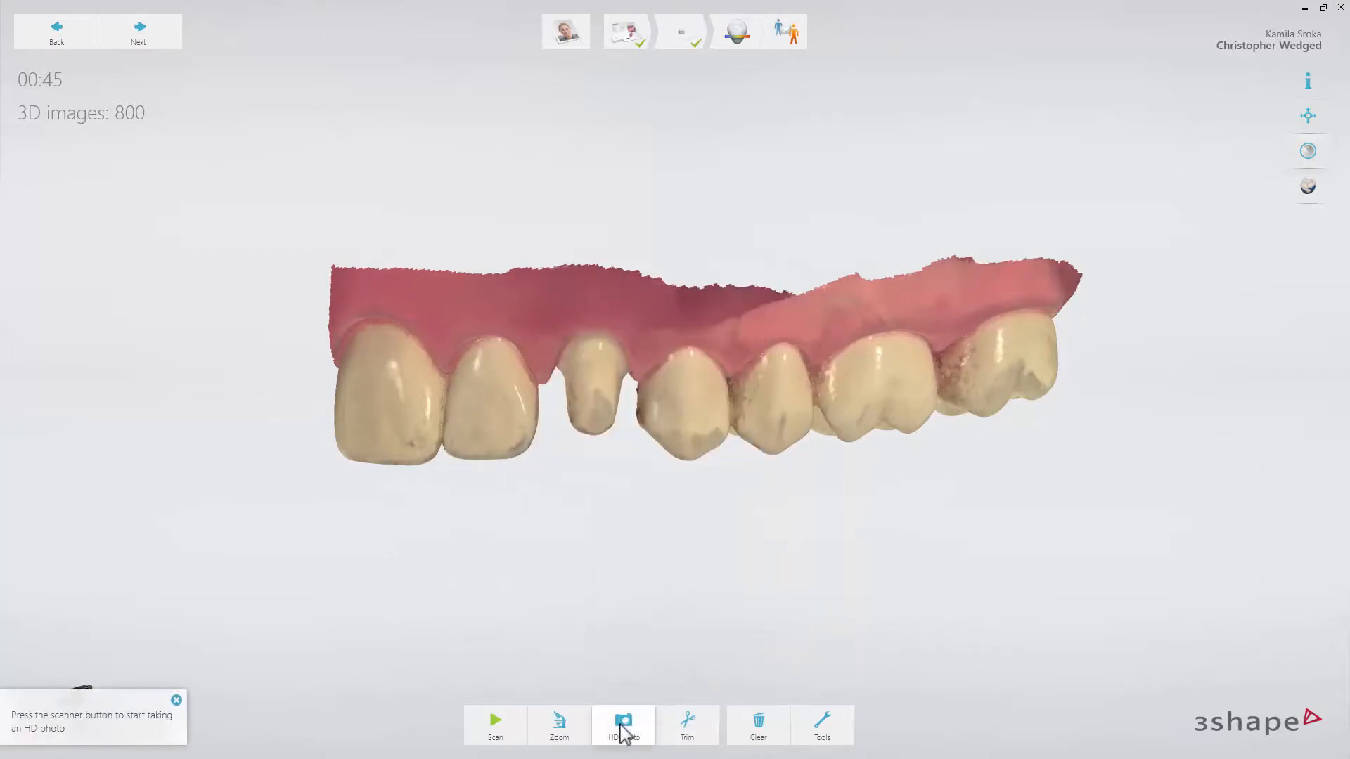